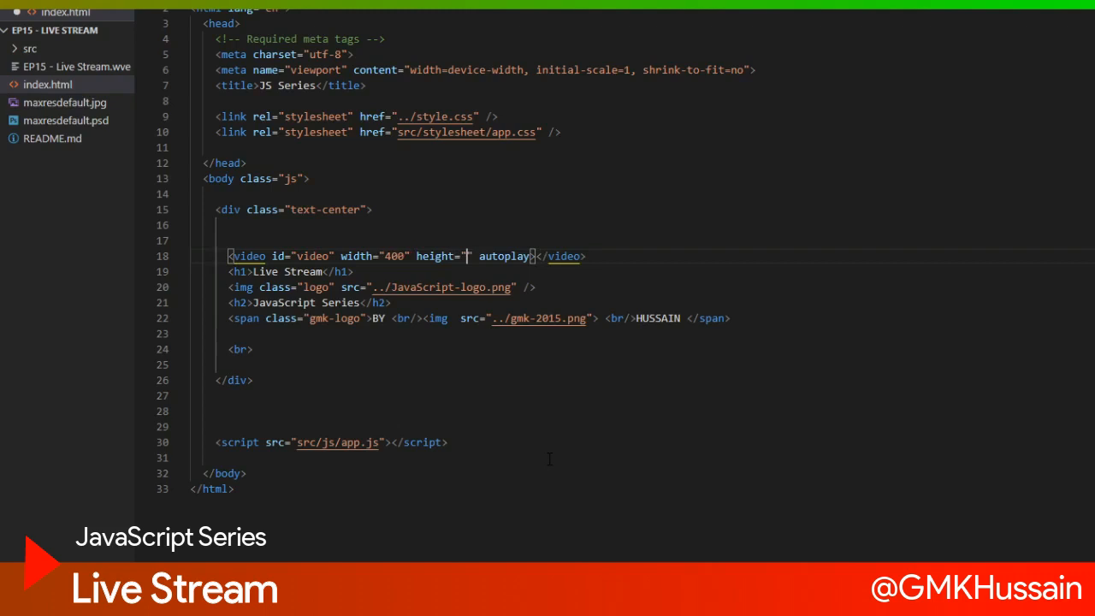
# Step: Give the video element width 400 and height 300, then move to app.js
pyautogui.write('400')
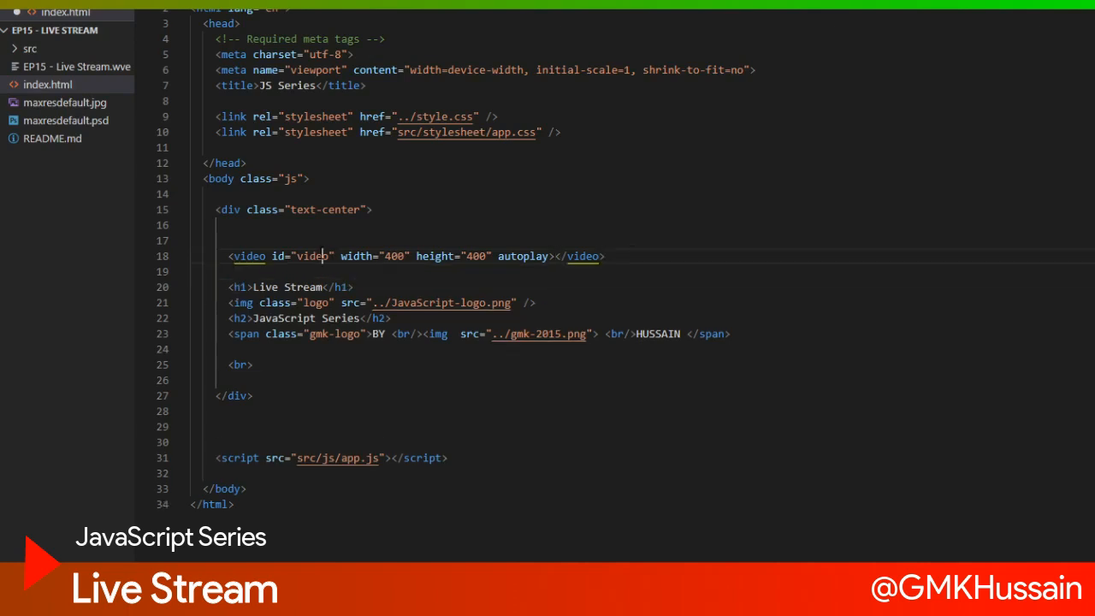
pyautogui.doubleClick(312, 257)
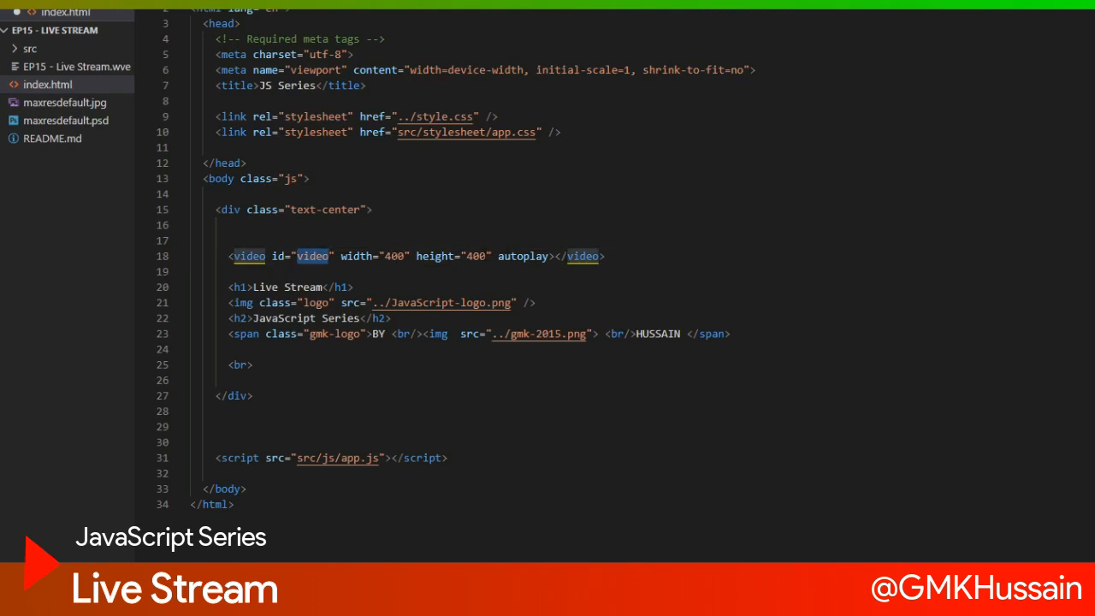
pyautogui.write('300')
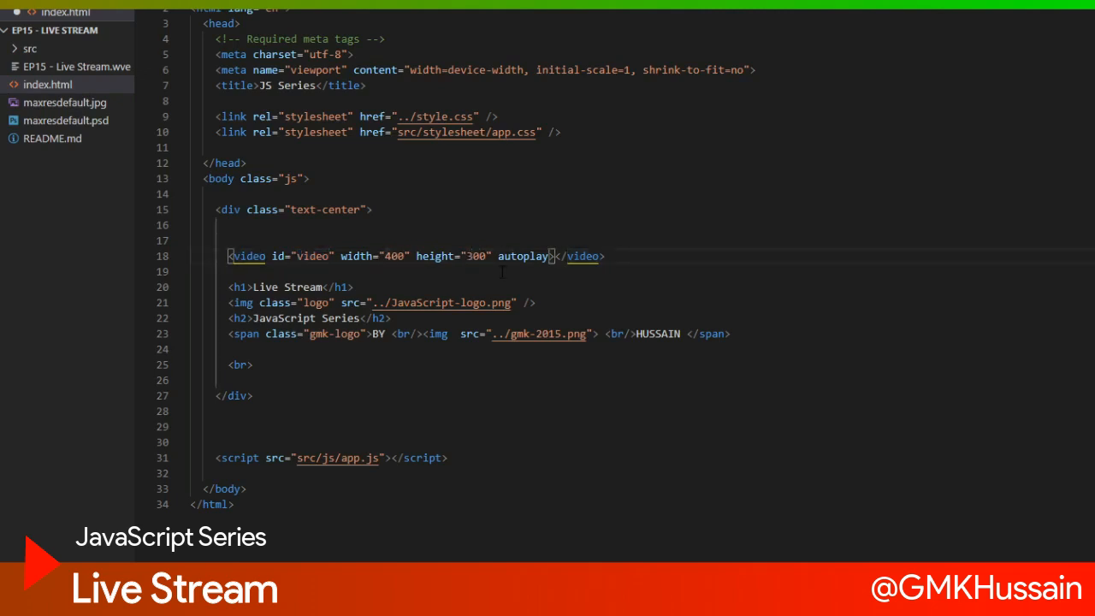
pyautogui.click(30, 48)
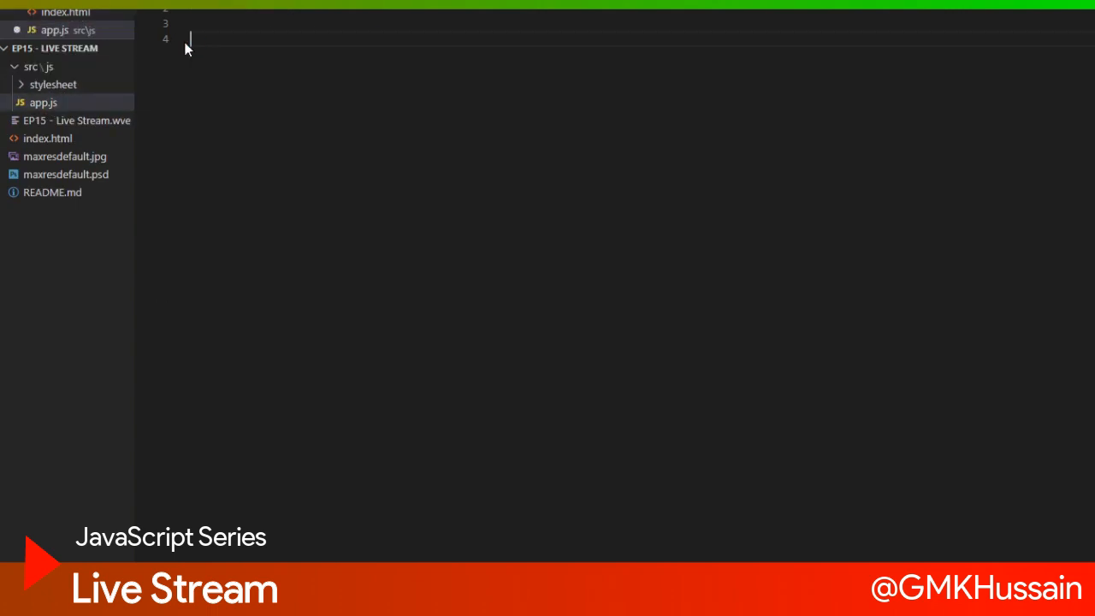
# Step: Declare function liveStreamFunc(){ in app.js
pyautogui.write('function')
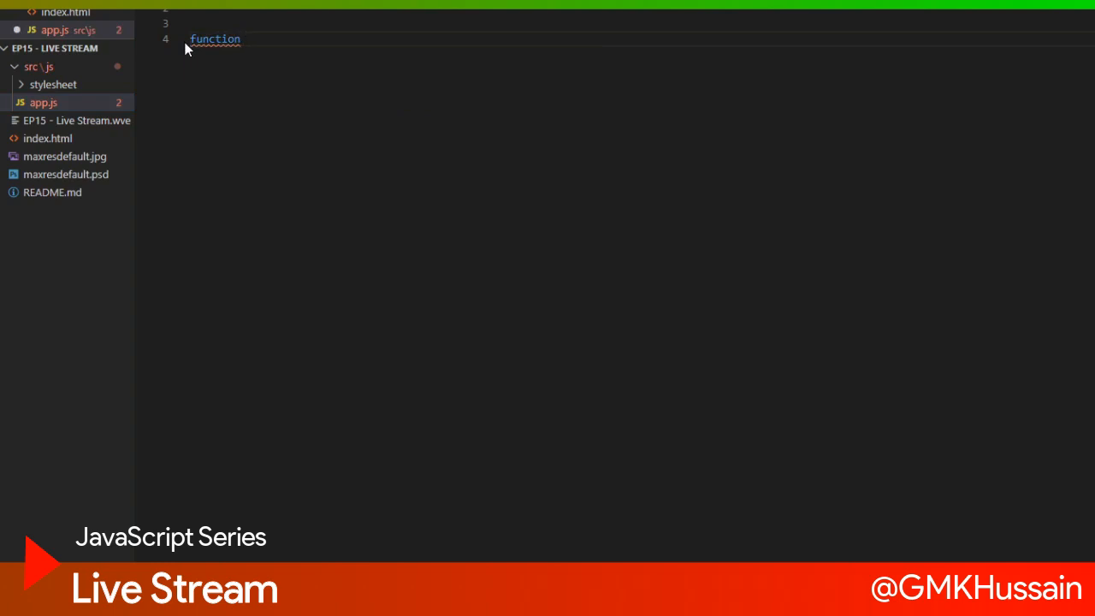
pyautogui.write('lives')
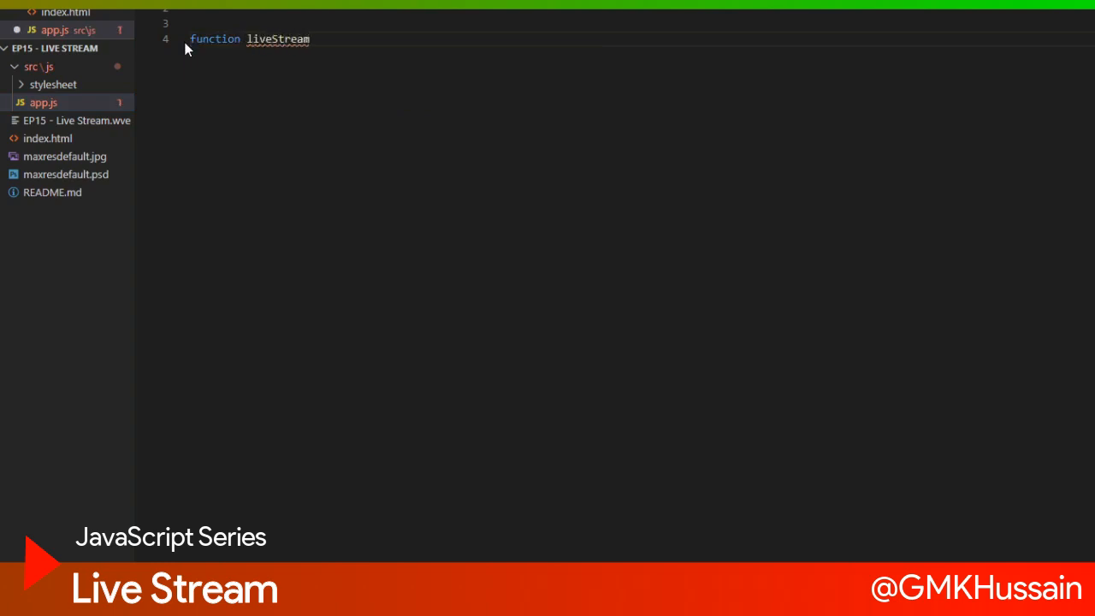
pyautogui.write('Fi')
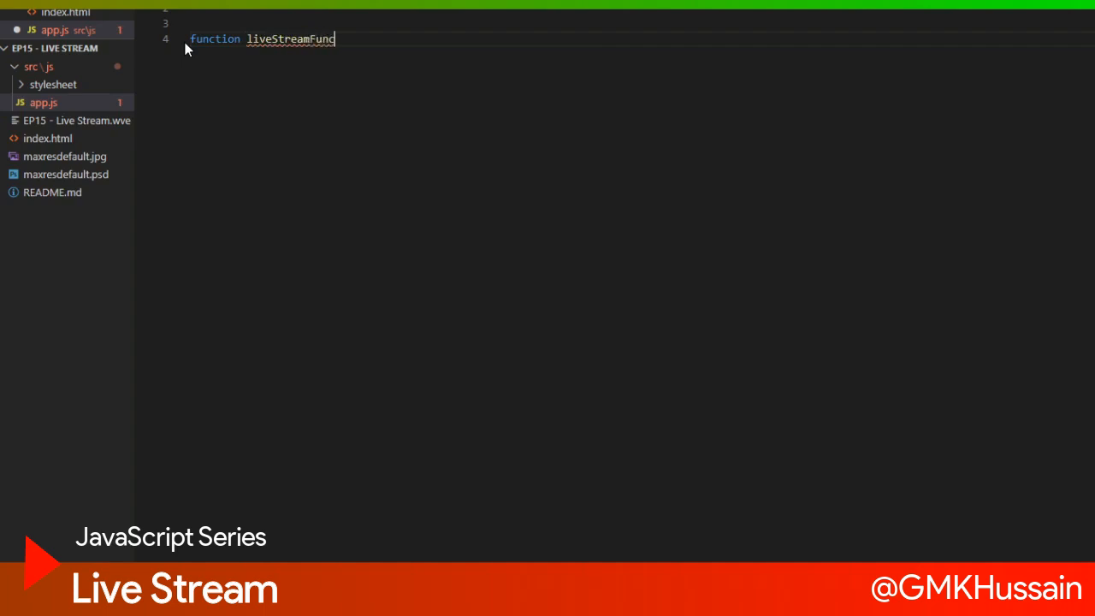
pyautogui.write('(){')
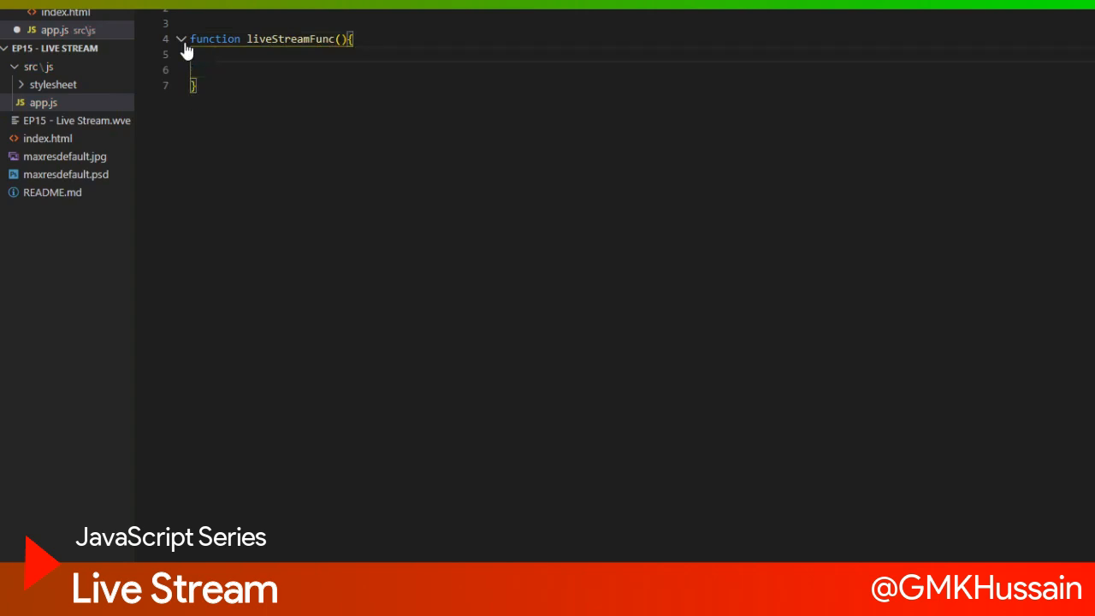
# Step: Inside it, write const mediaStream = new MediaStream;
pyautogui.write('const')
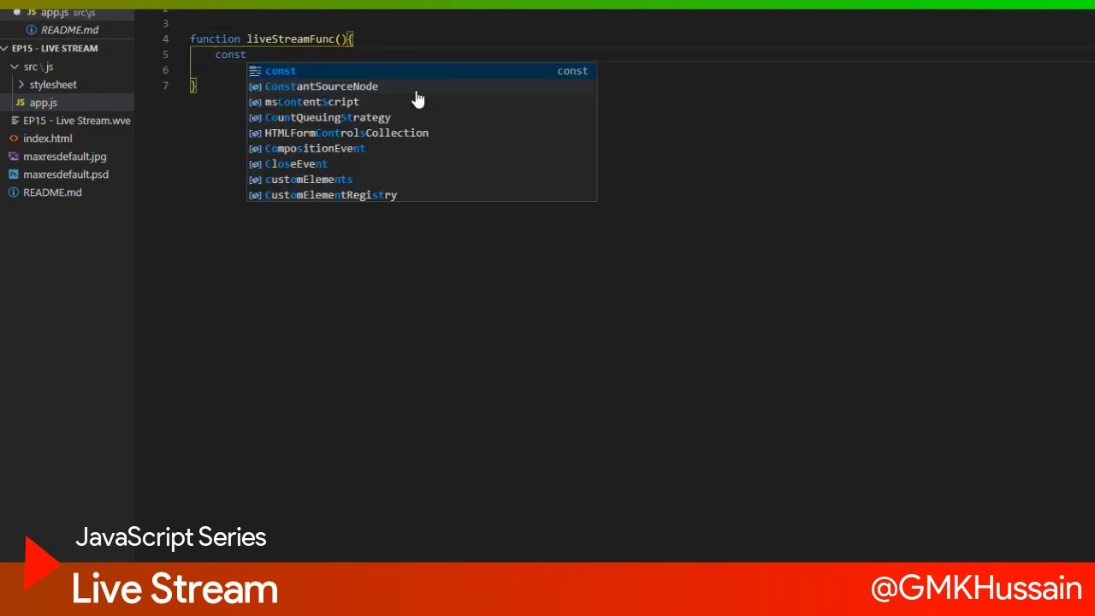
pyautogui.write('media')
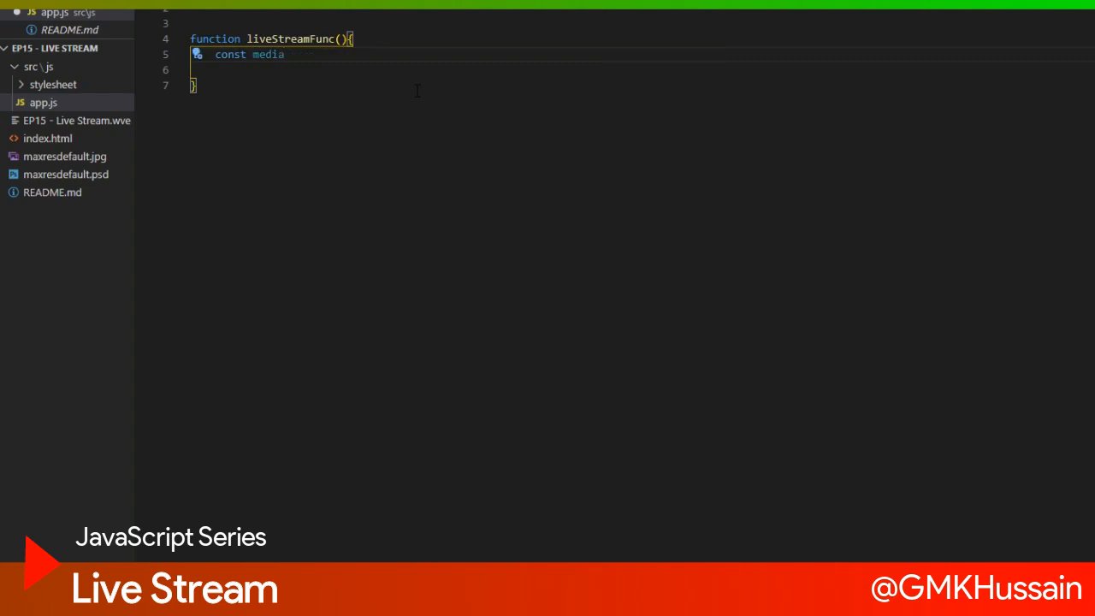
pyautogui.write('Ste')
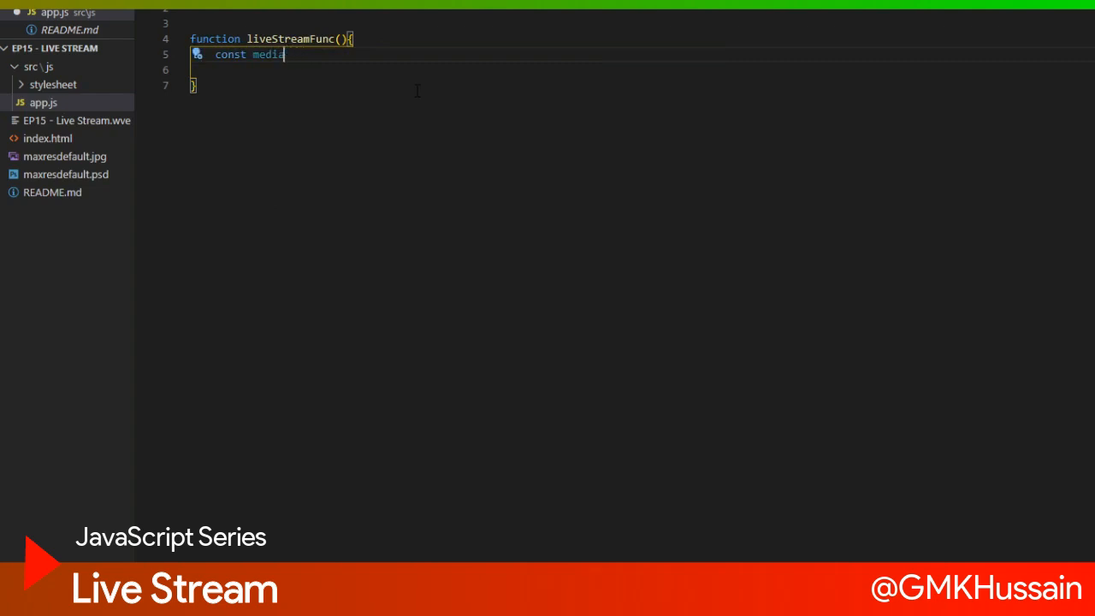
pyautogui.press('Enter')
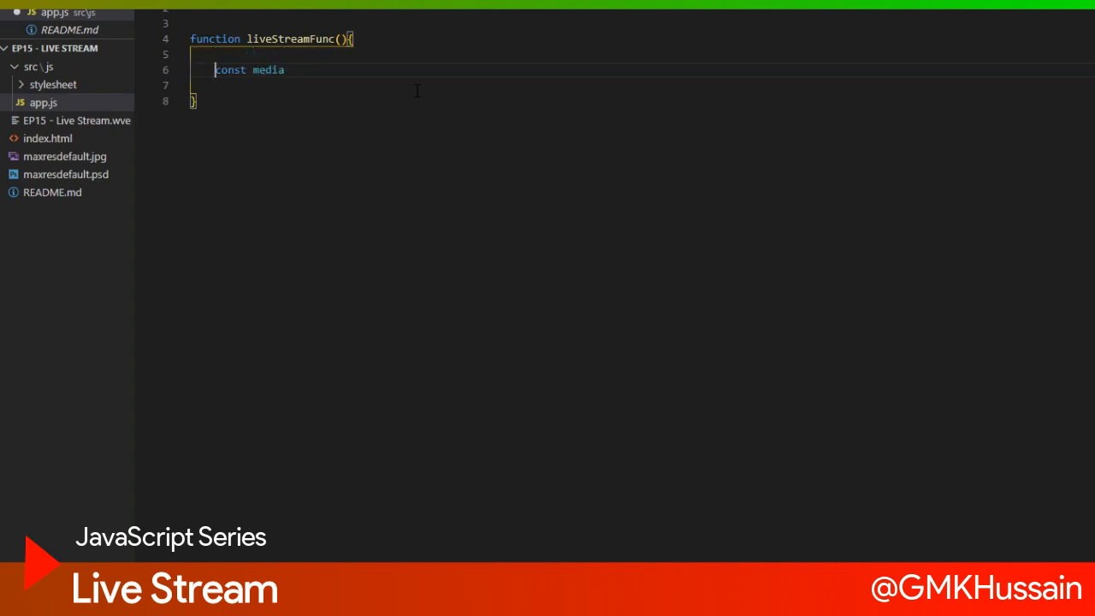
pyautogui.write('=')
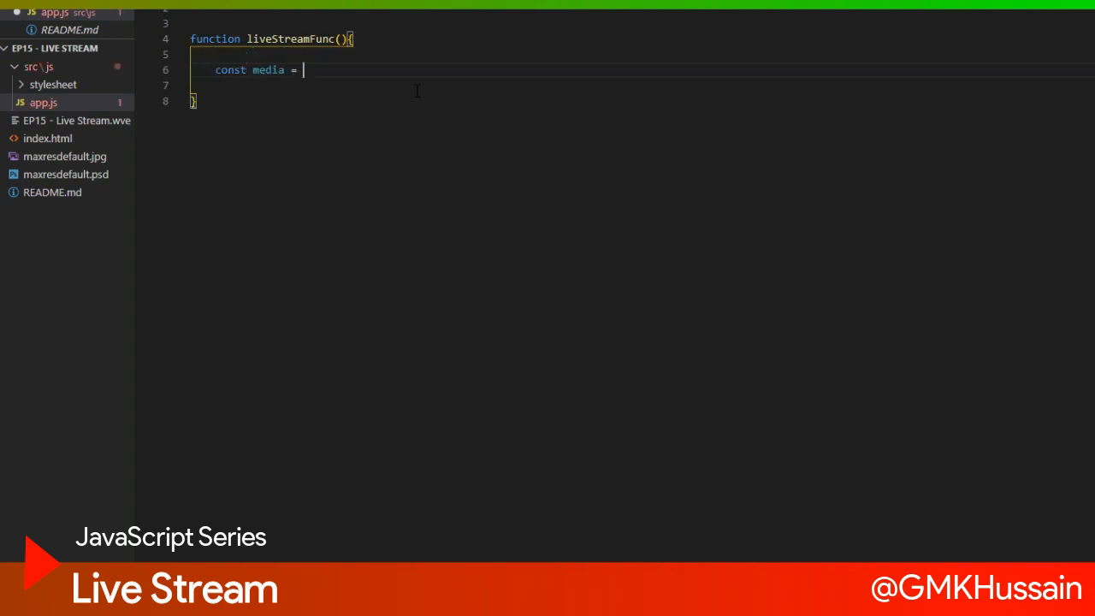
pyautogui.write('new m')
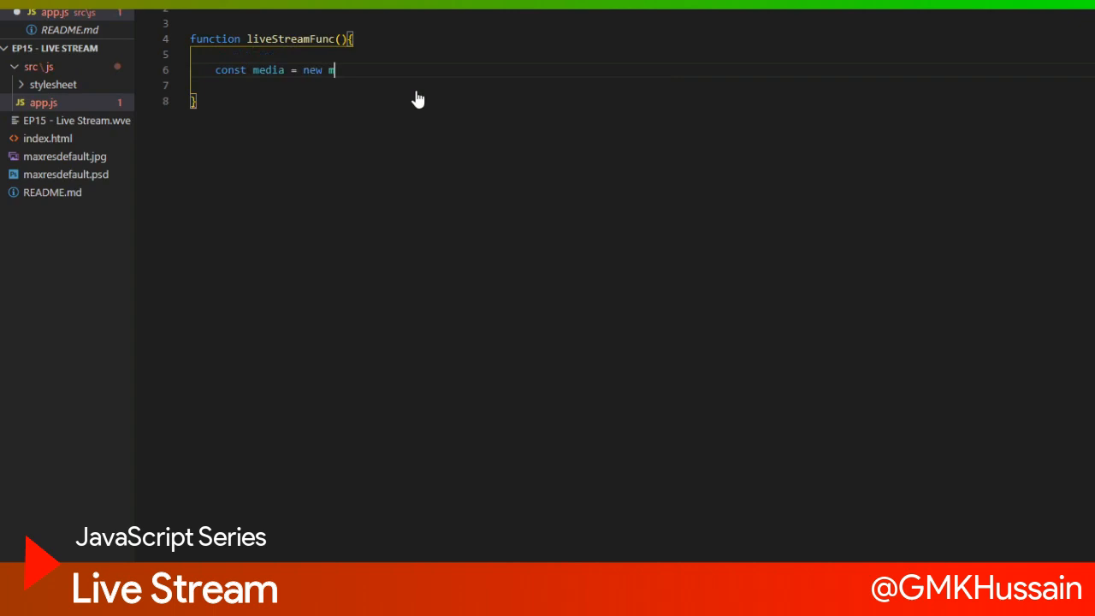
pyautogui.write('ediaStrea')
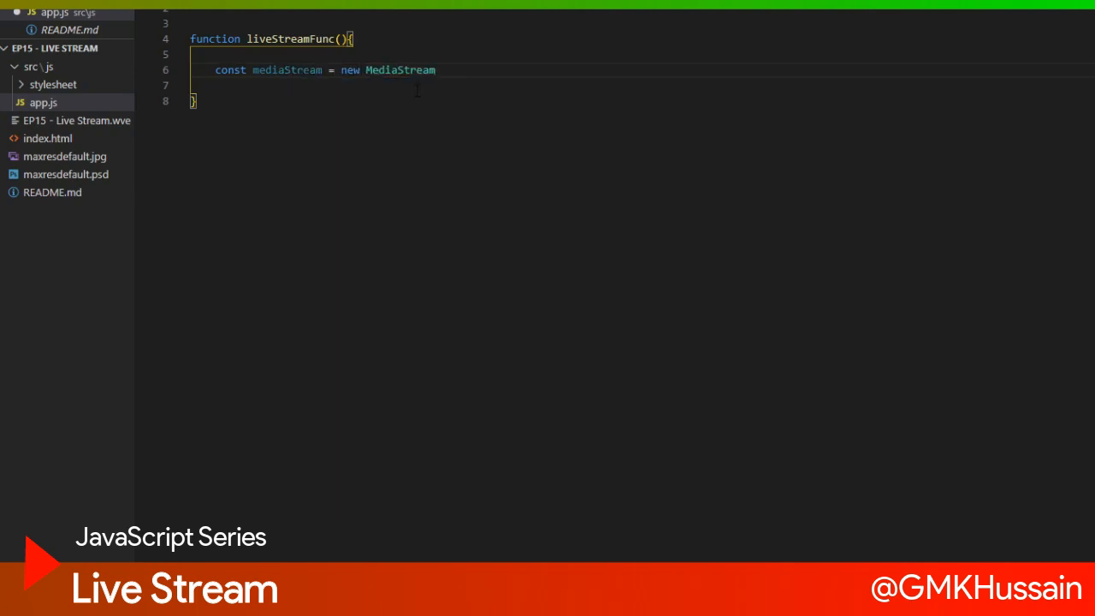
pyautogui.write(';')
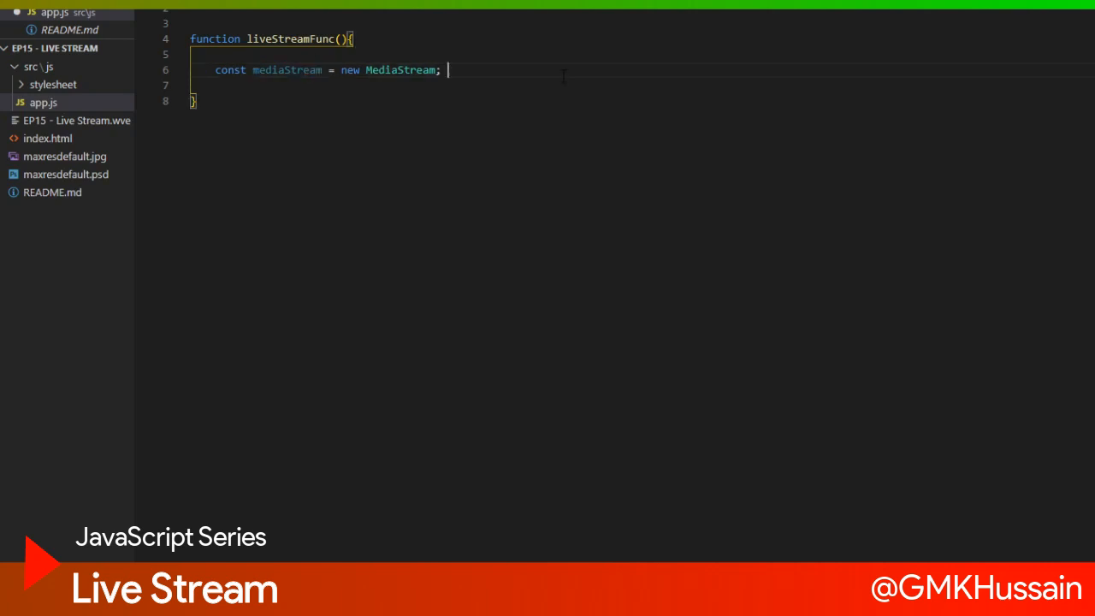
# Step: Start a second constant videoElem = document.get... inside liveStreamFunc
pyautogui.write('co')
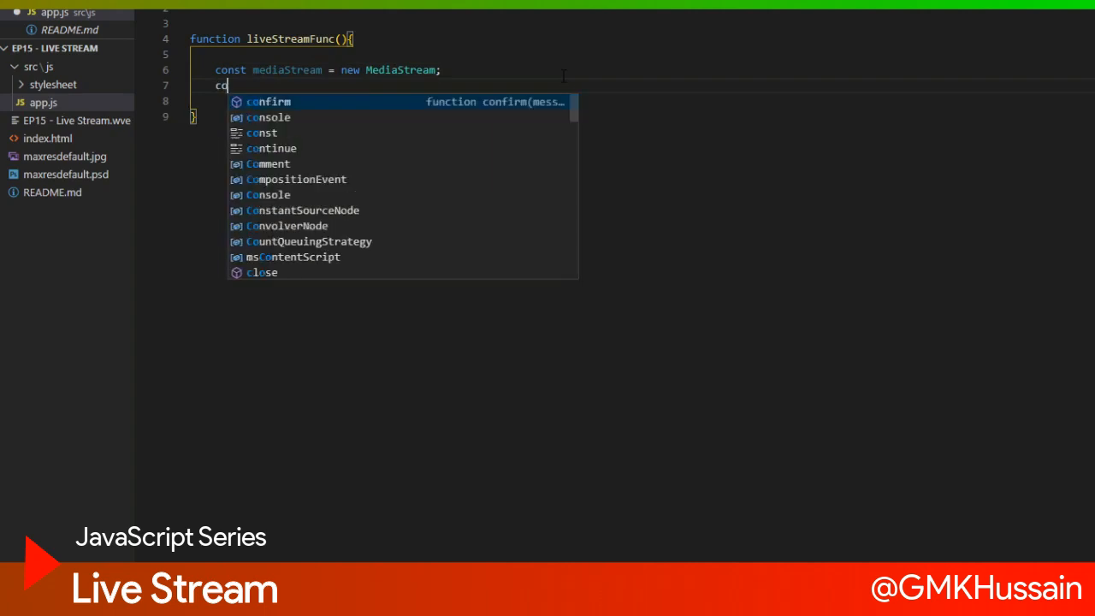
pyautogui.write('nst v')
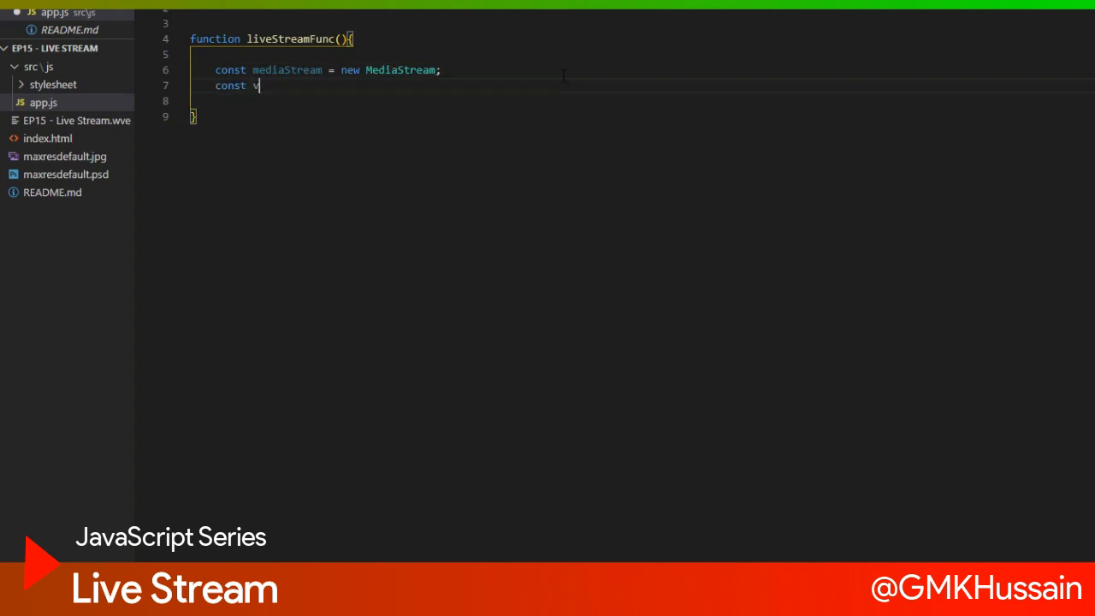
pyautogui.write('ideoElem = doc')
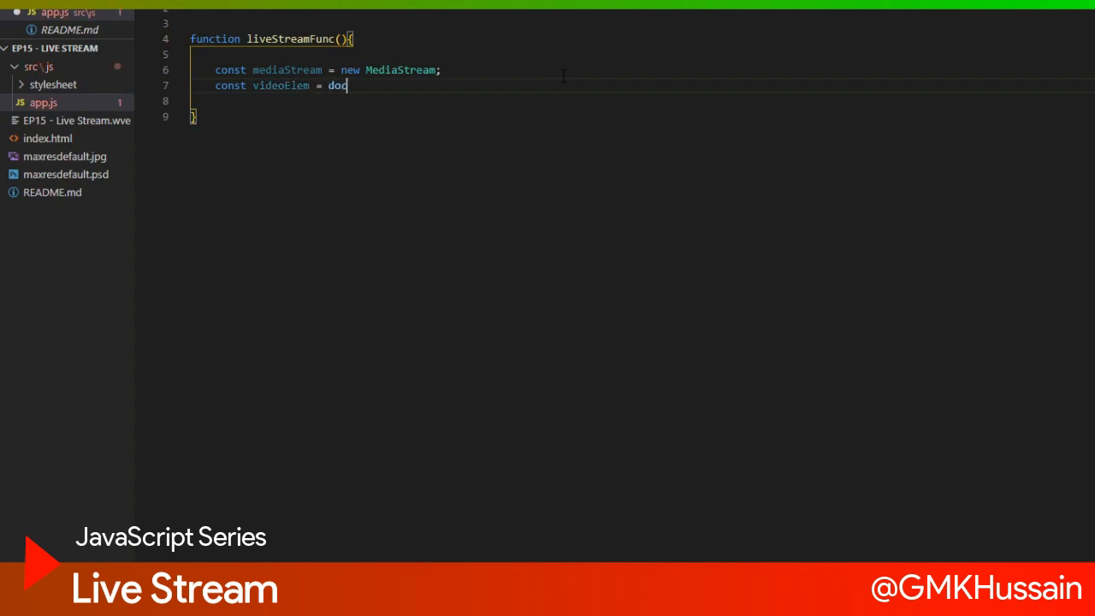
pyautogui.write('ument,.g')
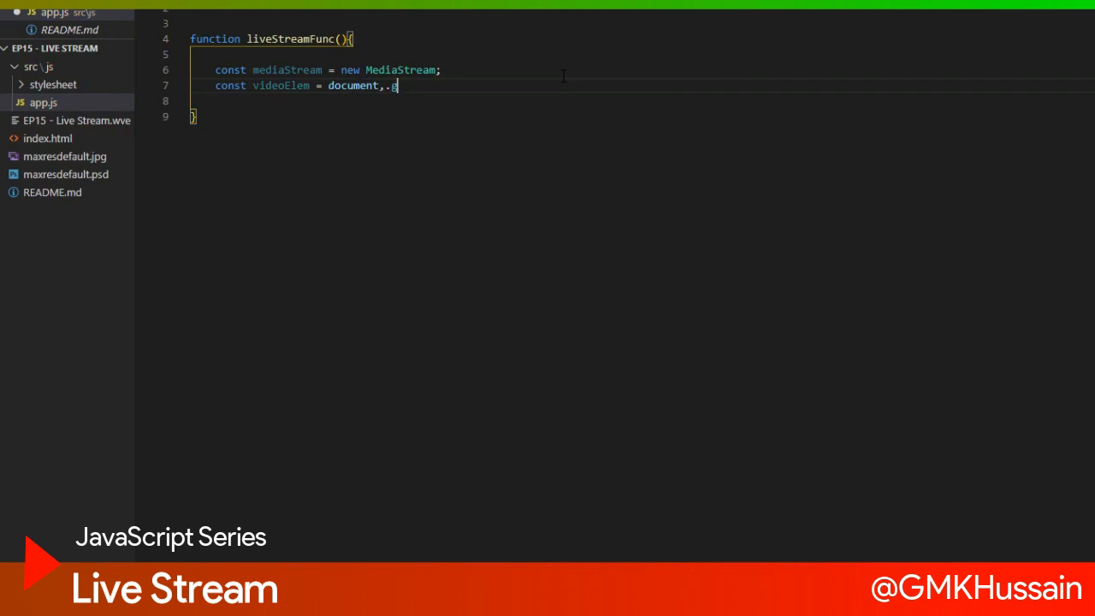
pyautogui.write('etElementById("video");')
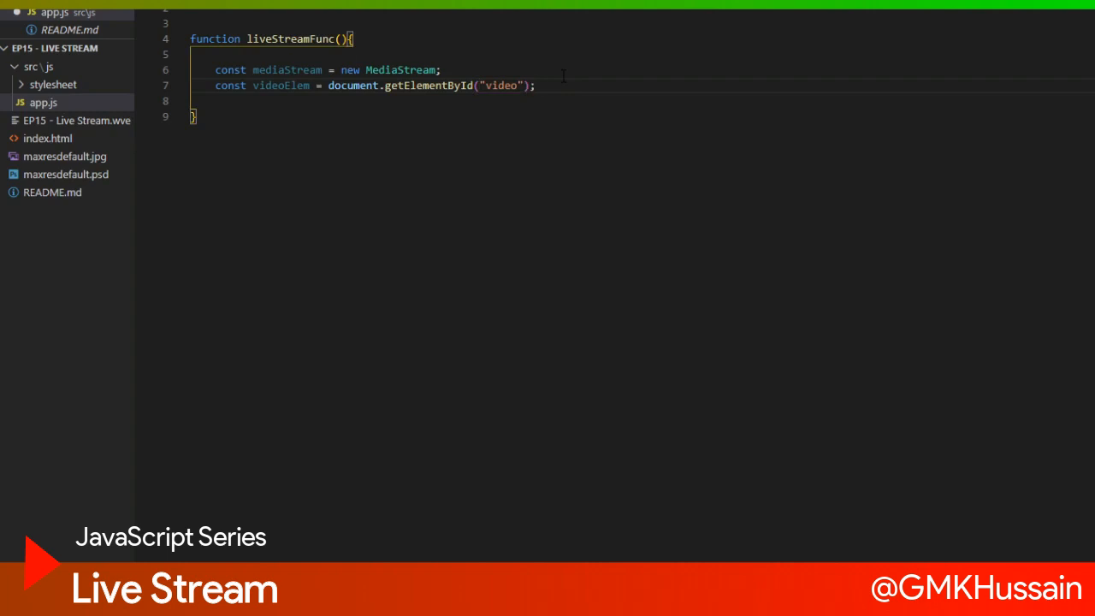
# Step: Glance at the video tag's id "video" in index.html and return to app.js
pyautogui.click(48, 137)
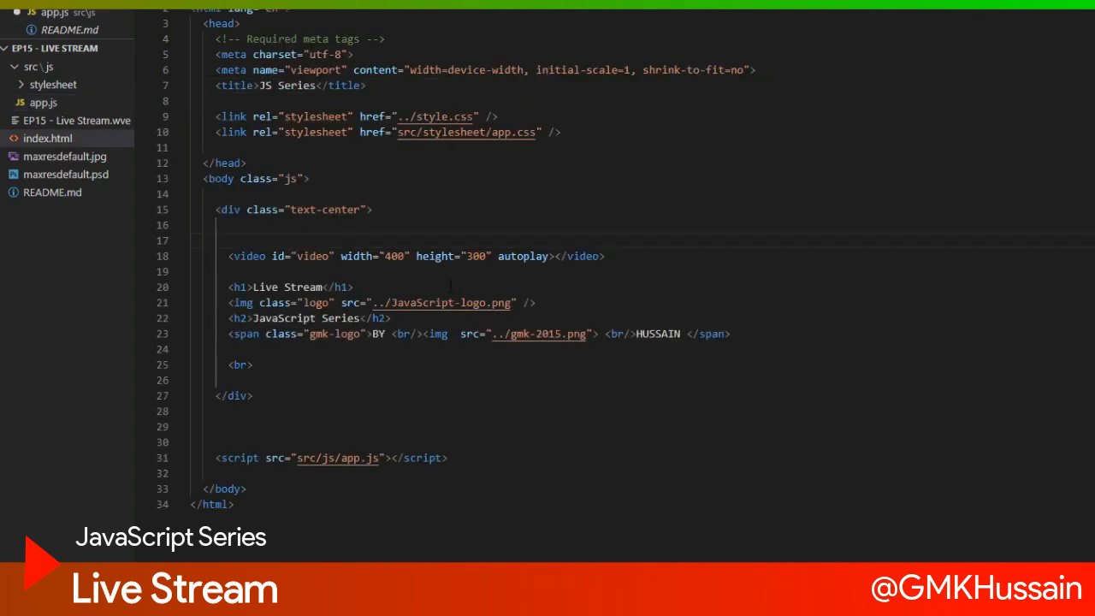
pyautogui.click(606, 256)
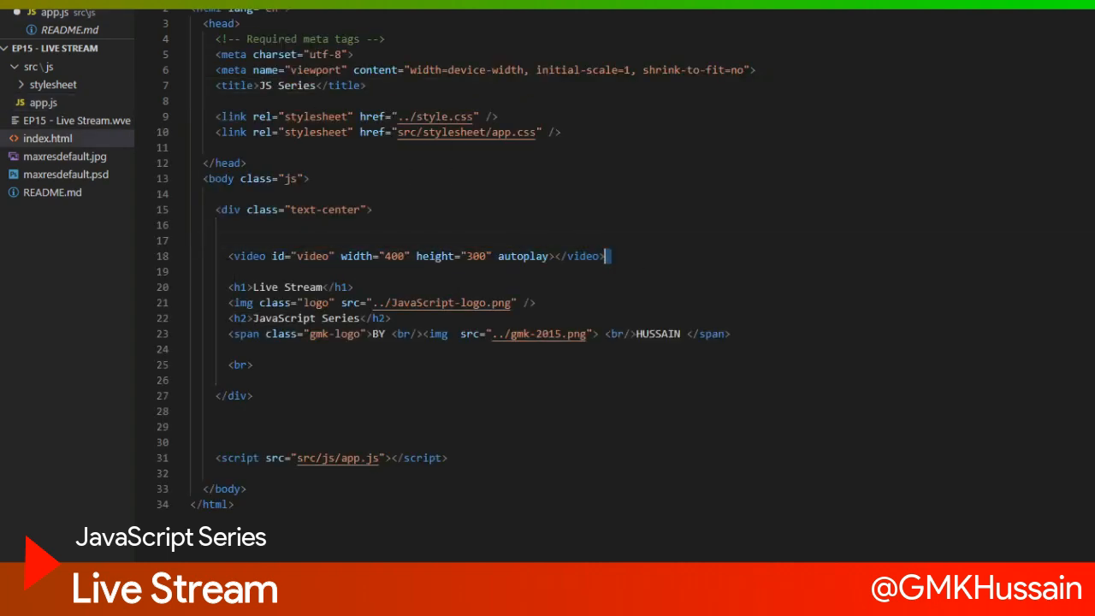
pyautogui.click(43, 102)
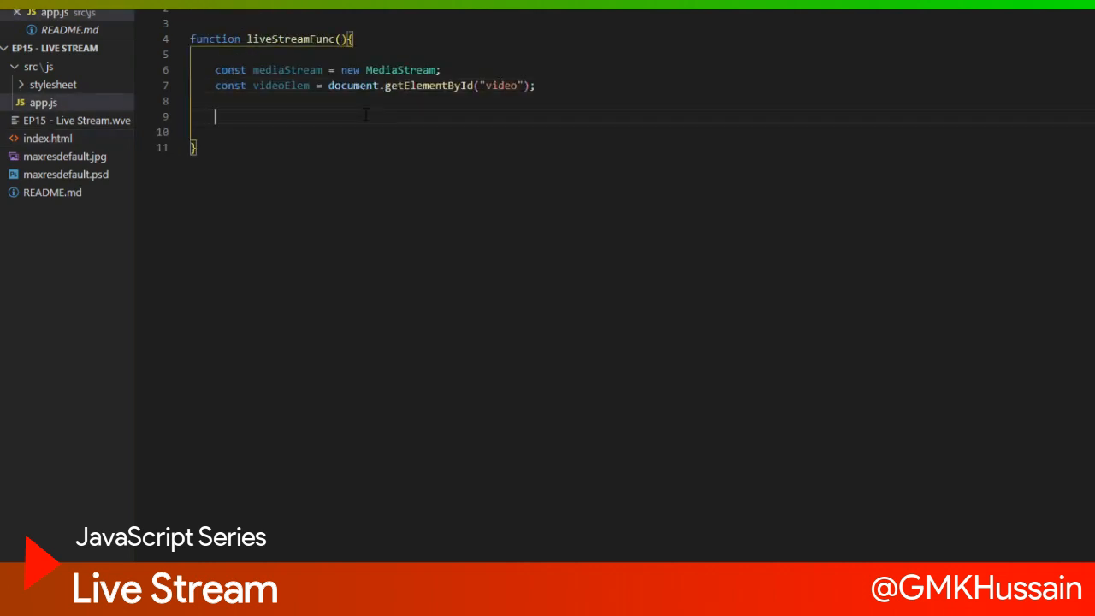
# Step: Write navigator.mediaDevices.getUserMedia({ video: true ... via IntelliSense
pyautogui.write('navigator.mediaDevices')
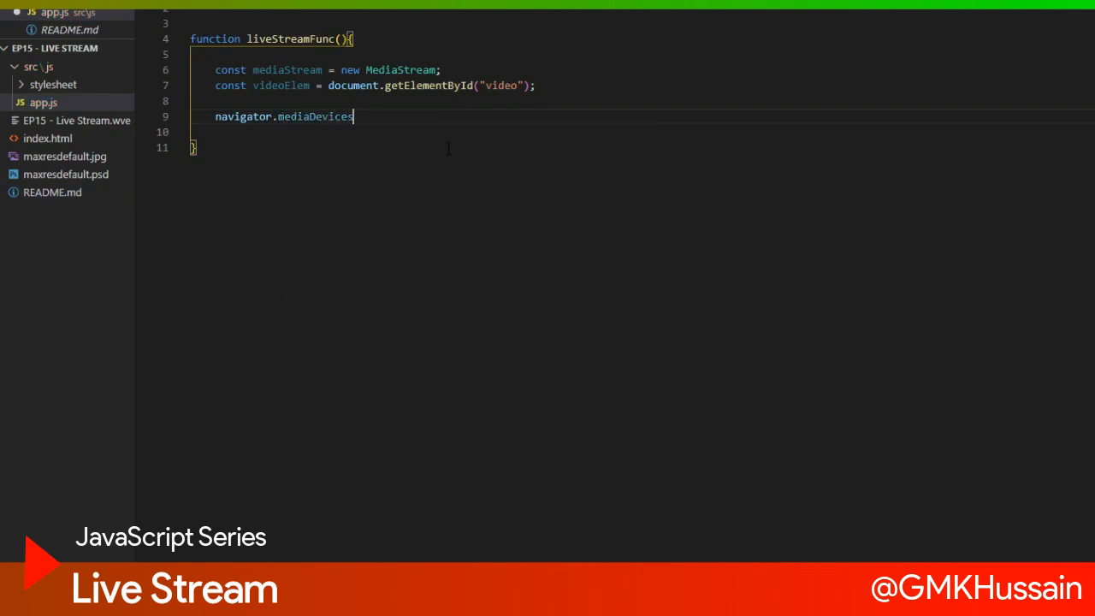
pyautogui.write('.g')
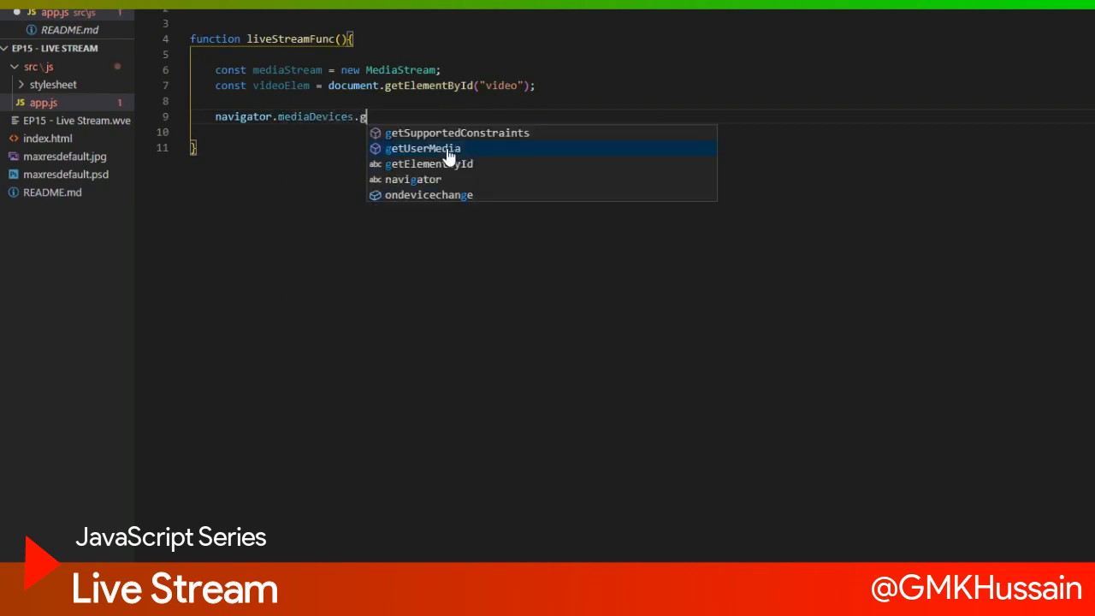
pyautogui.press('Tab')
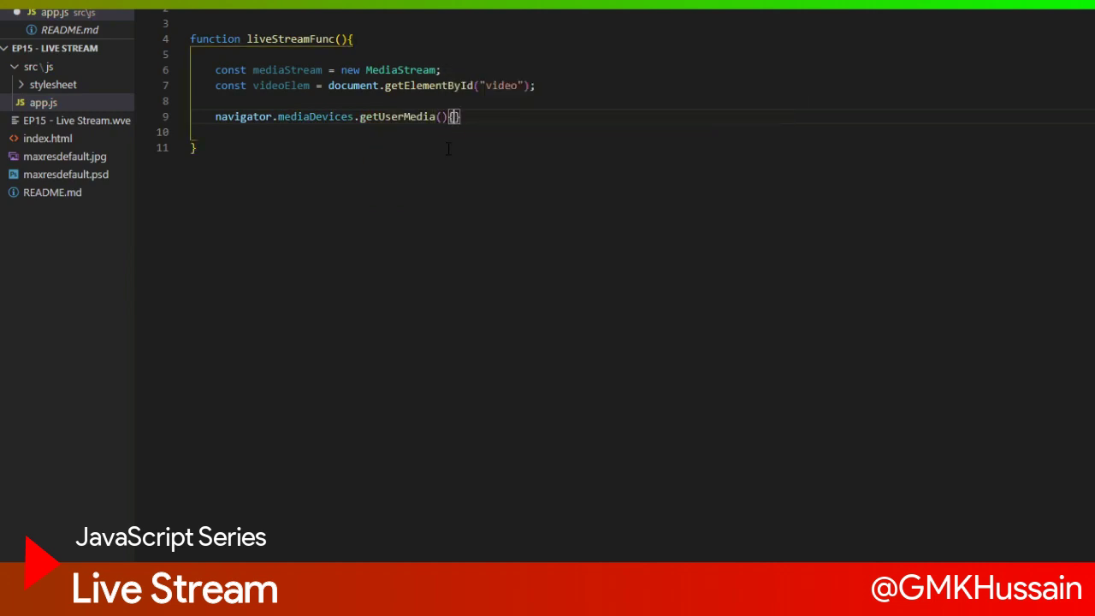
pyautogui.write('video')
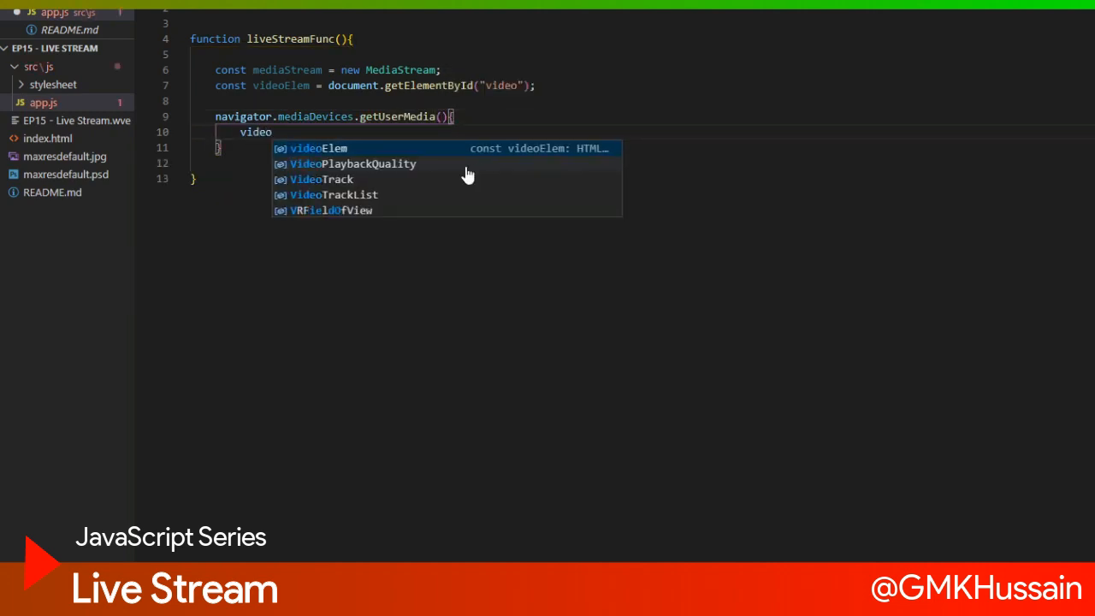
pyautogui.write(':')
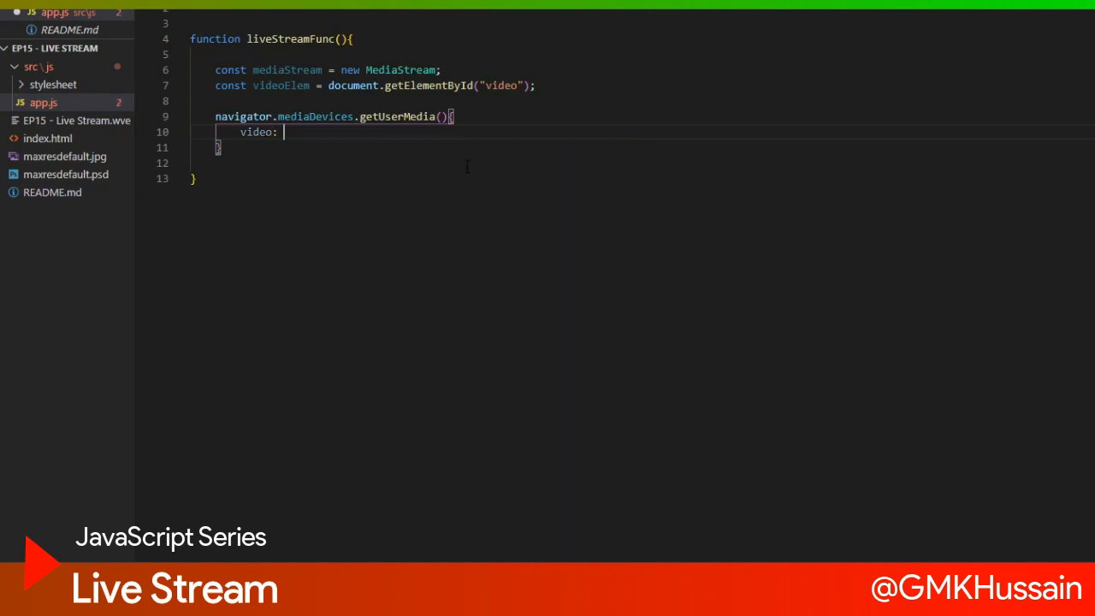
pyautogui.write('true,')
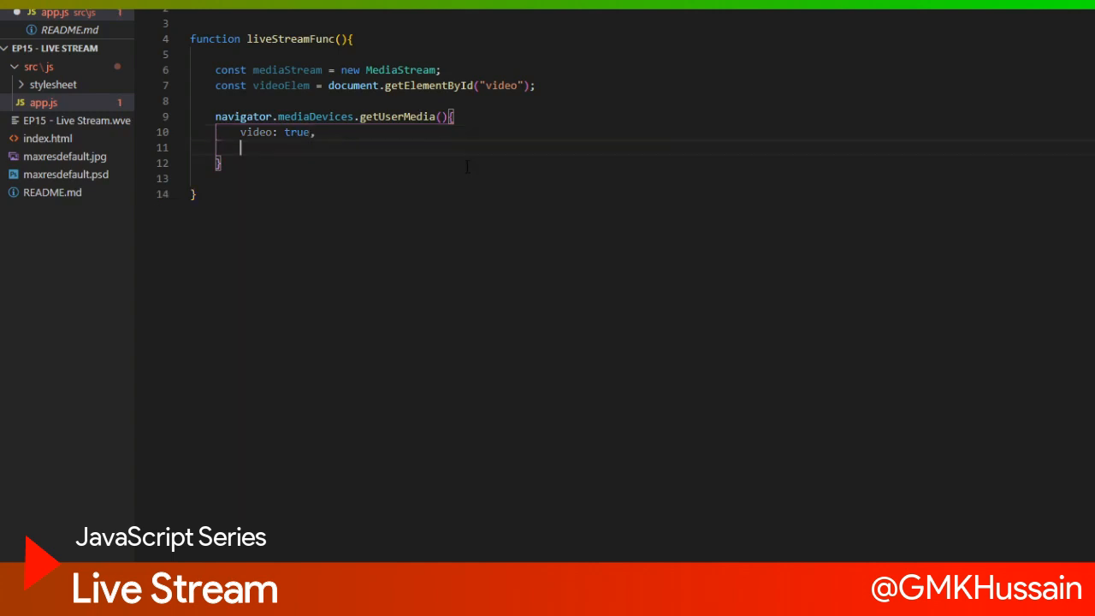
# Step: Add audio: false to the options and begin the .then callback
pyautogui.write('audio')
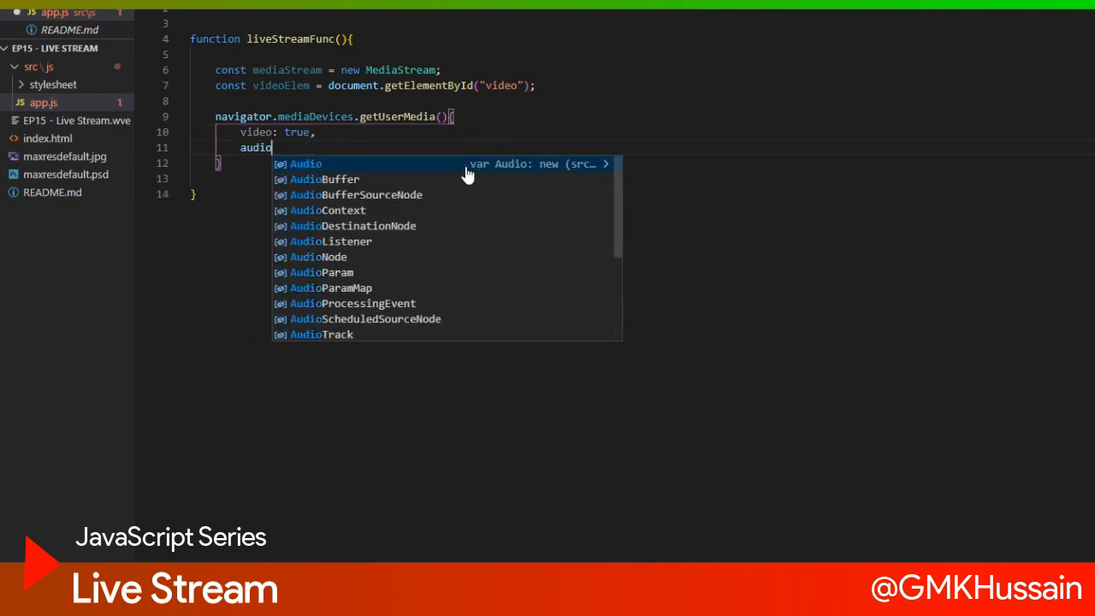
pyautogui.write(': flase')
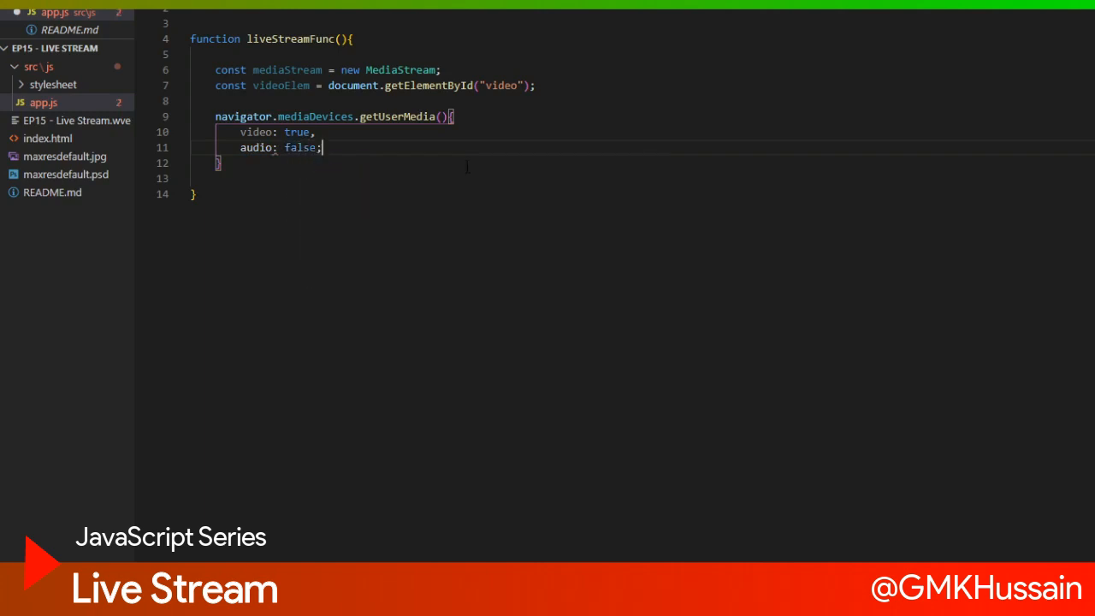
pyautogui.press('Backspace')
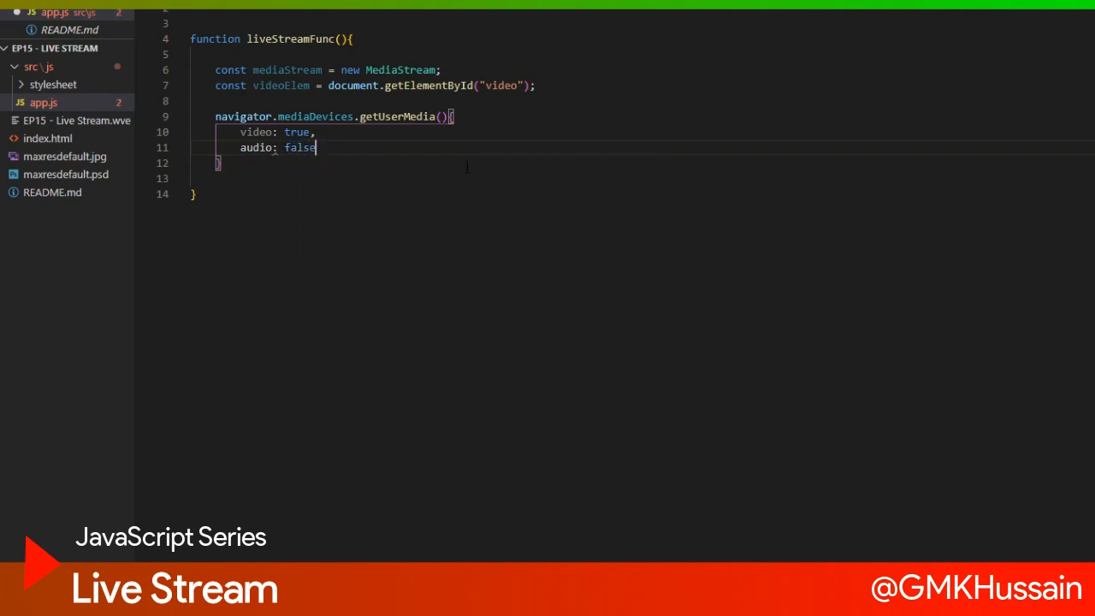
pyautogui.write('.then(mediaStream => {')
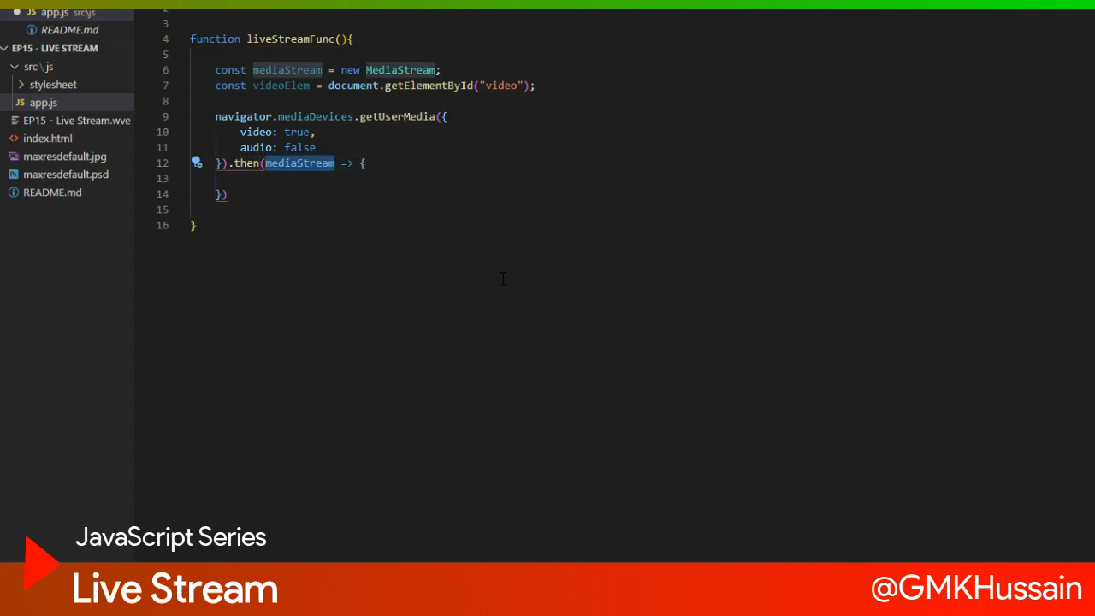
pyautogui.moveTo(287, 68)
pyautogui.write(';')
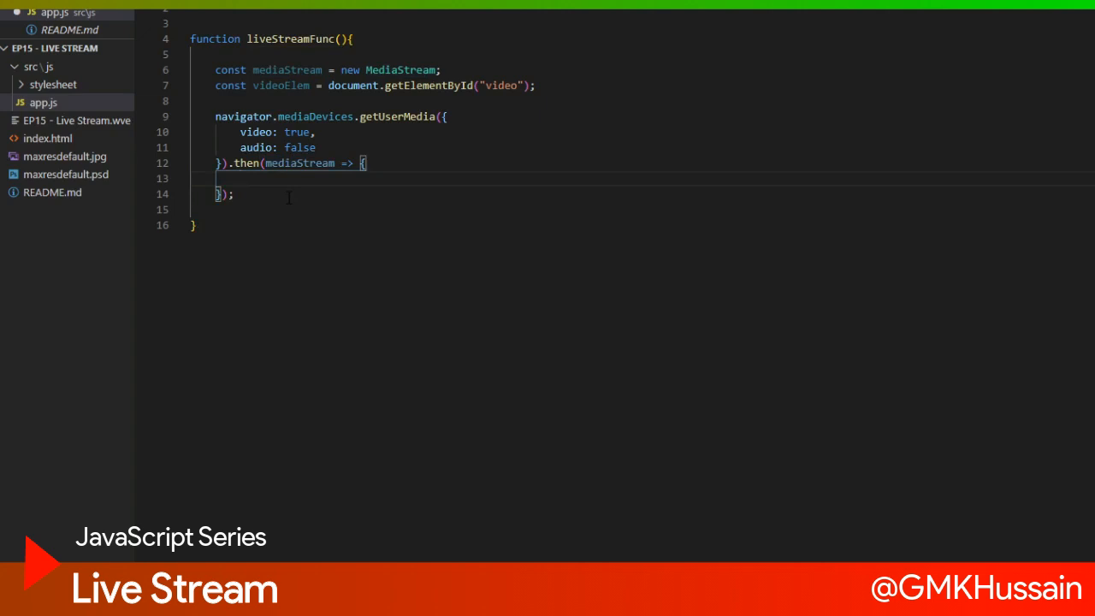
# Step: In the .then callback, write videoElem.srcObject = mediaStream;
pyautogui.write('vi')
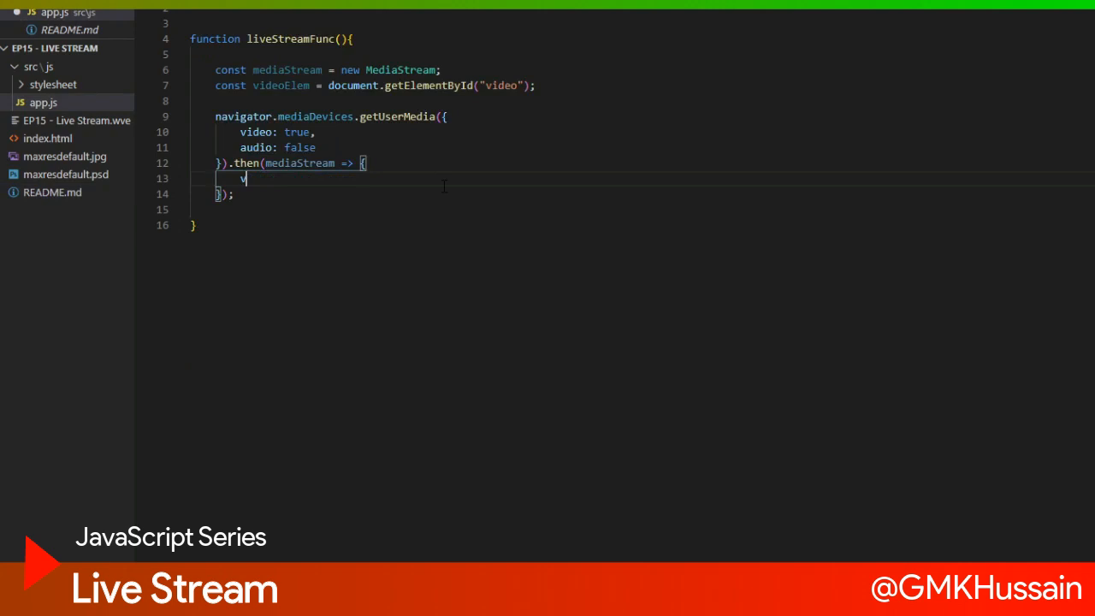
pyautogui.write('ideoElem.s')
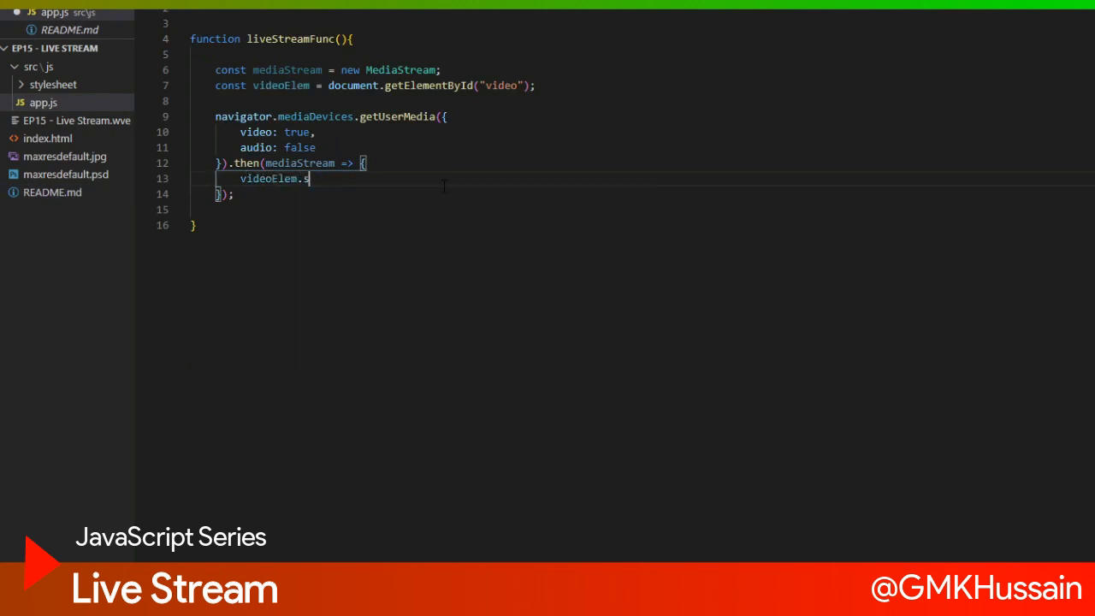
pyautogui.write('rcOb')
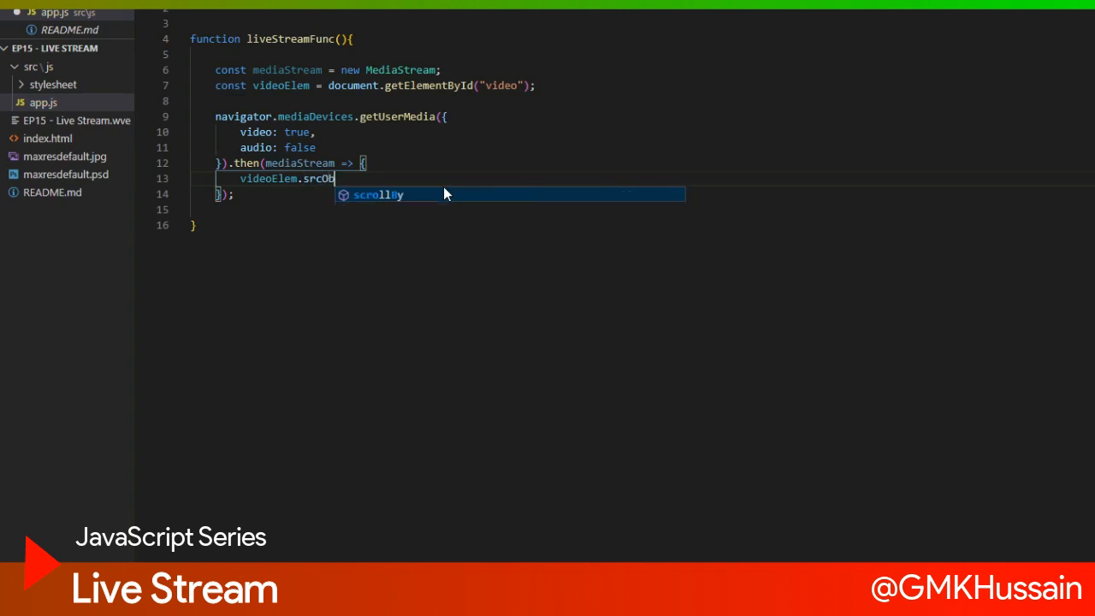
pyautogui.write('je')
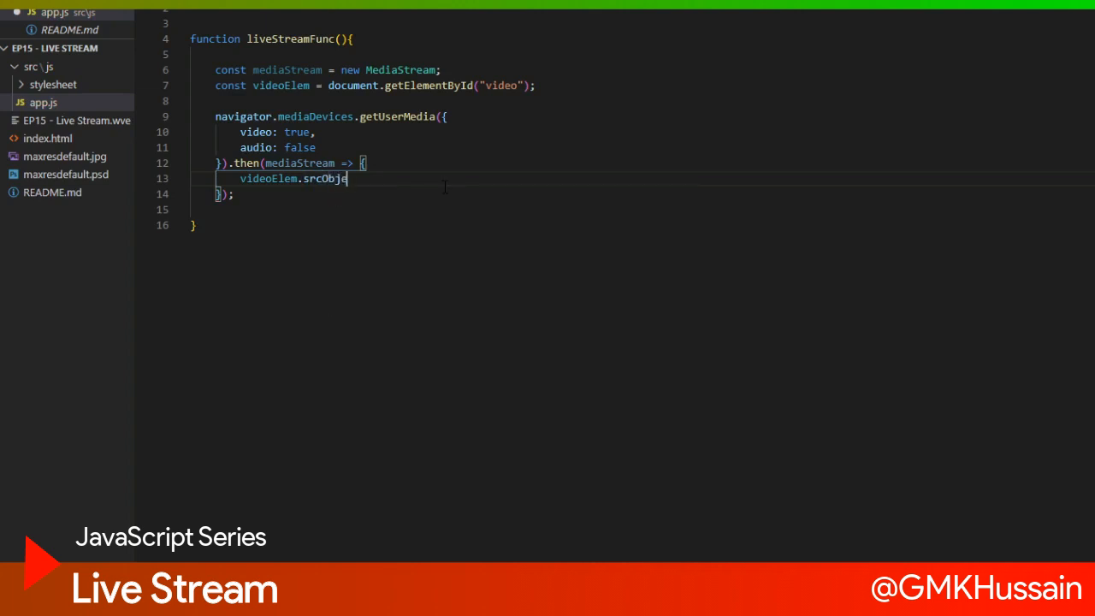
pyautogui.write('ct =')
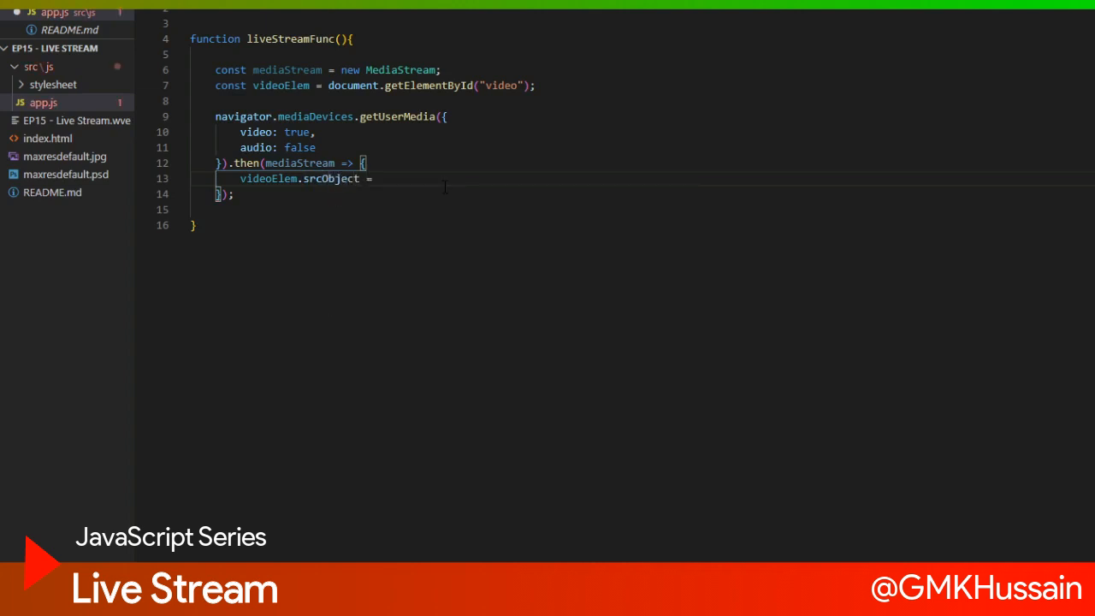
pyautogui.write('me')
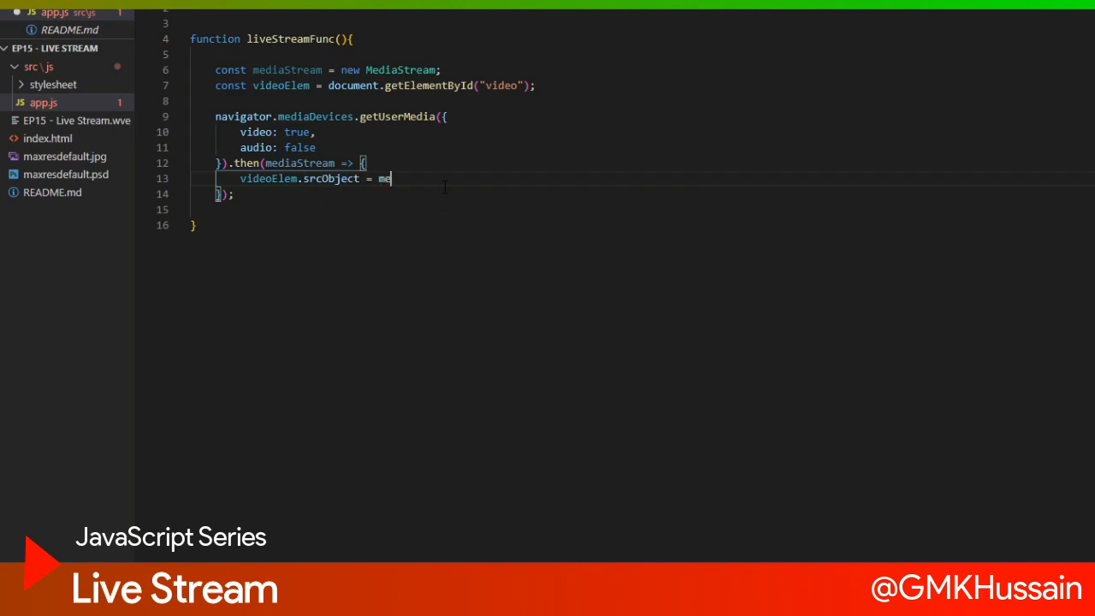
pyautogui.write('diaStream;')
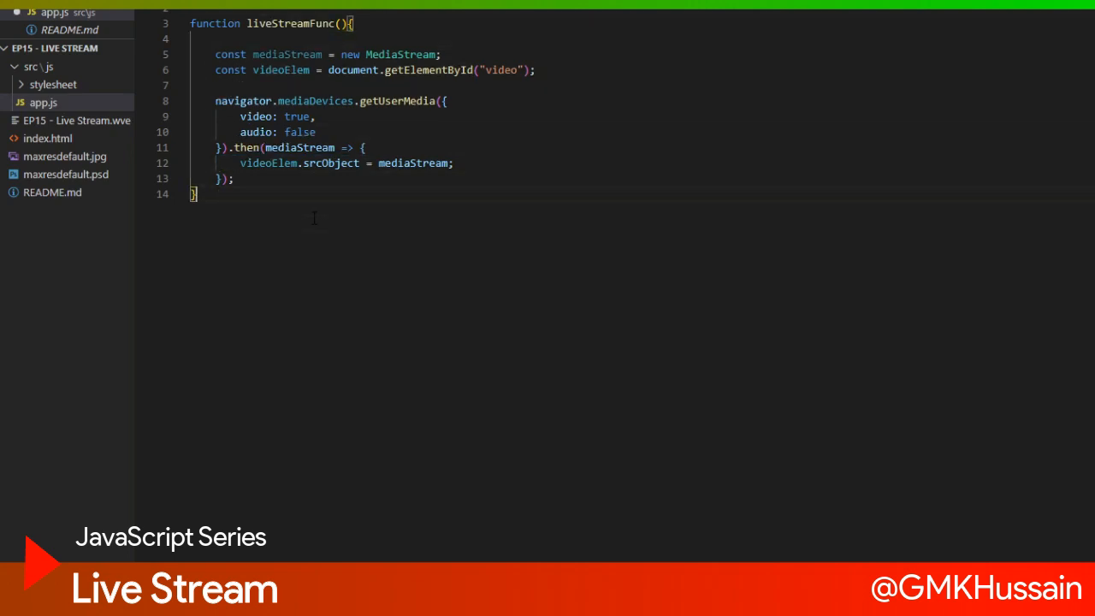
# Step: Invoke liveStreamFunc() on a new line below its definition
pyautogui.write('liveStreamFunc()')
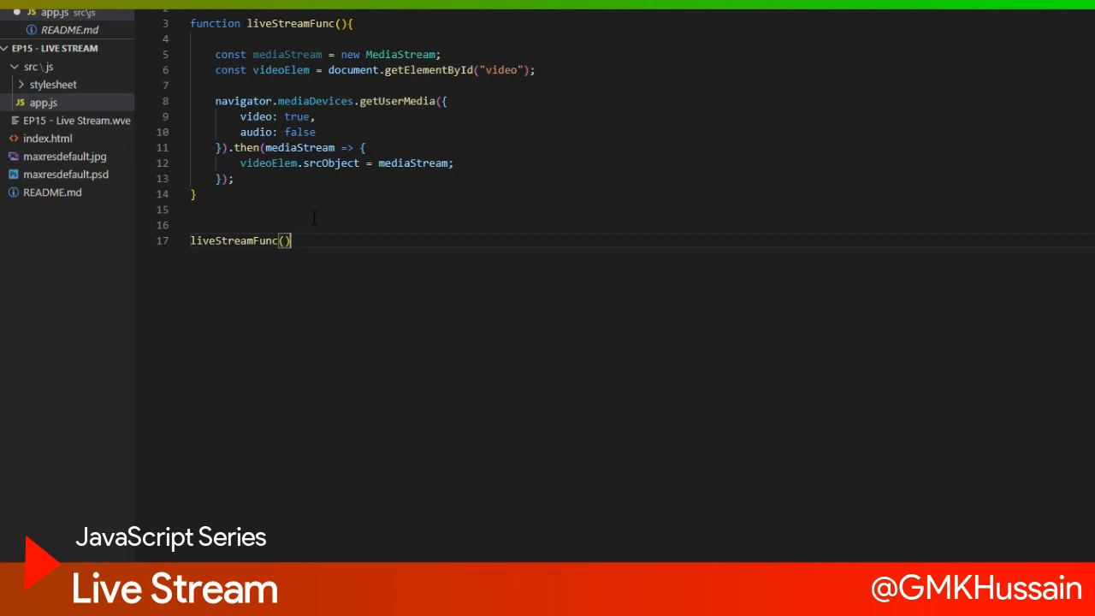